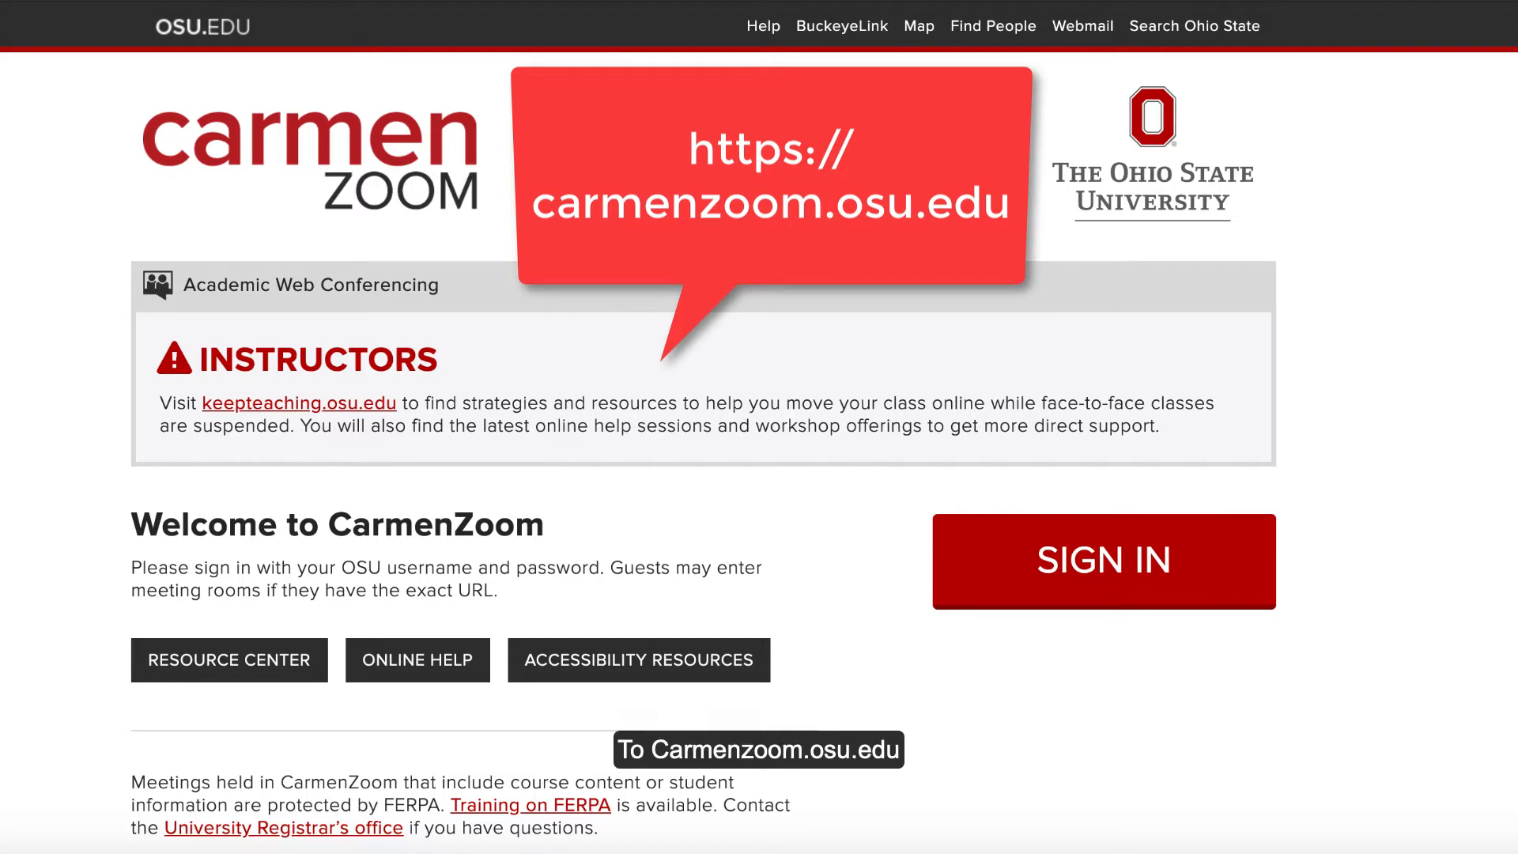
Step: Sign in, host a meeting with video on and let the browser launch zoom.us
left_click(1102, 561)
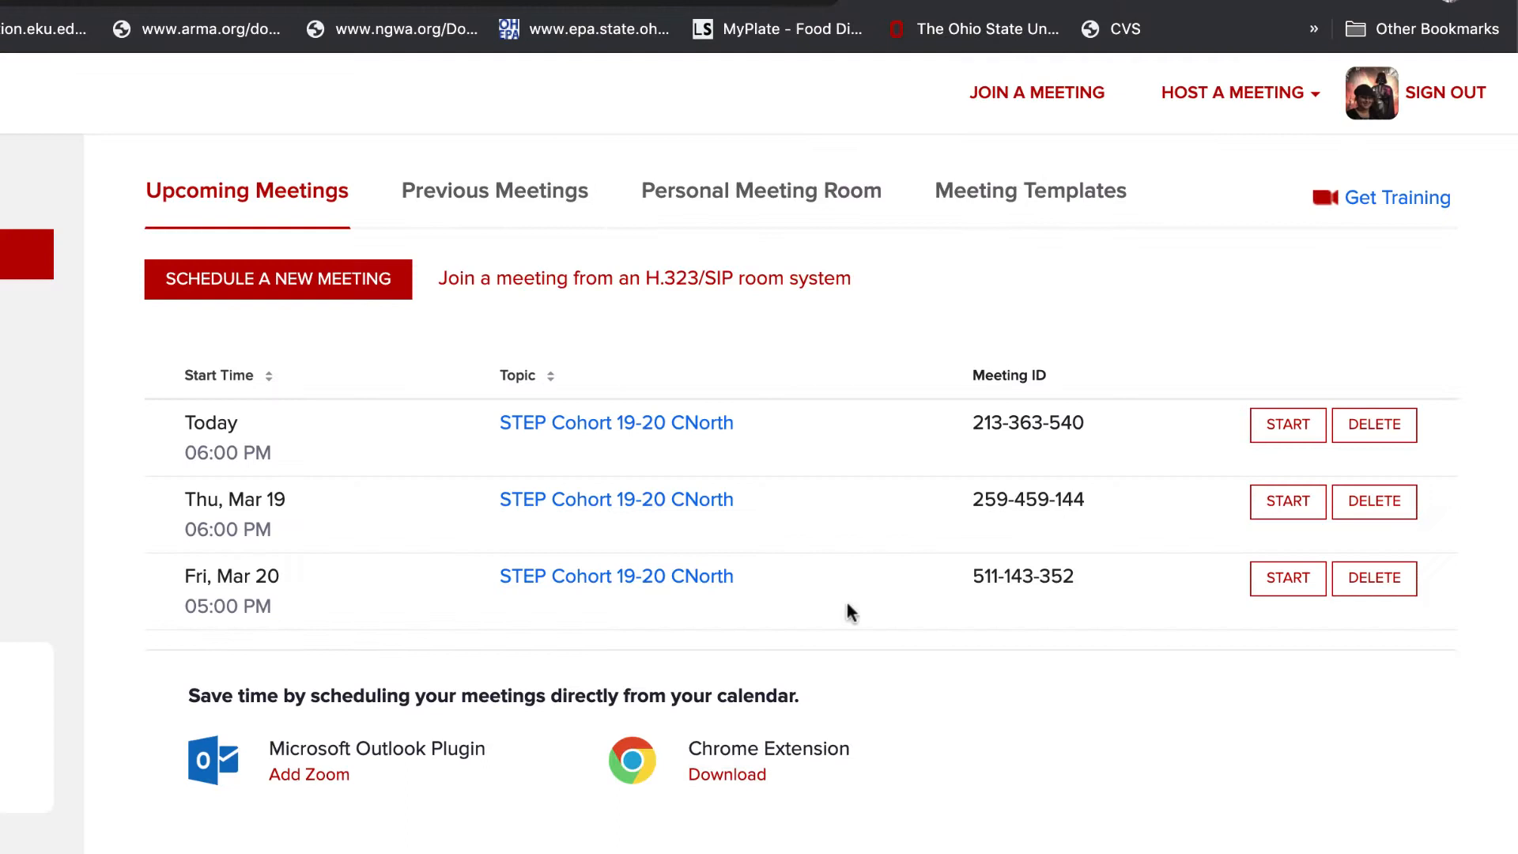
left_click(1236, 92)
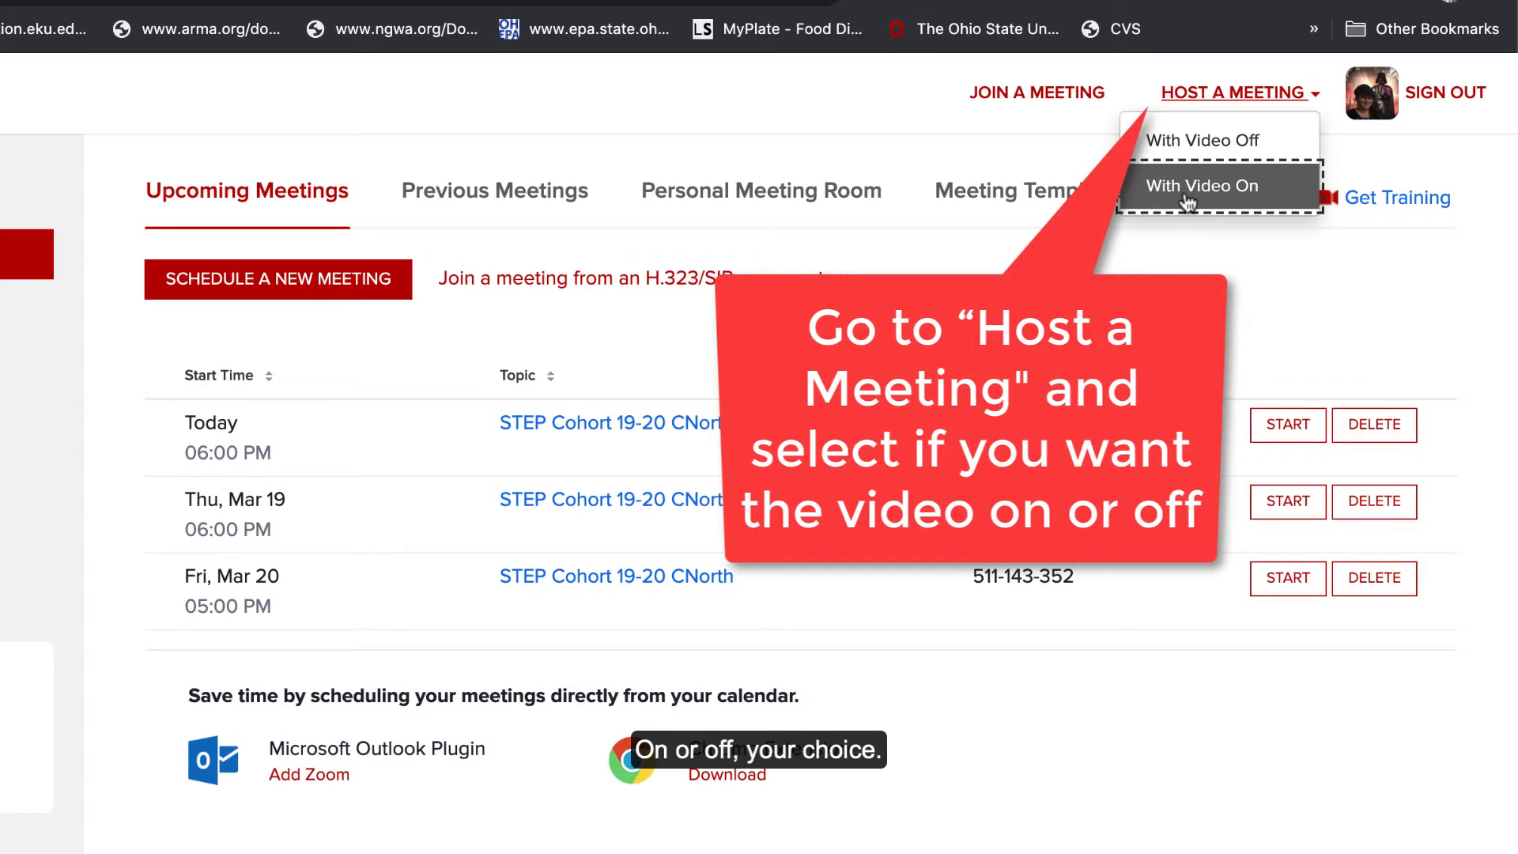
left_click(1202, 186)
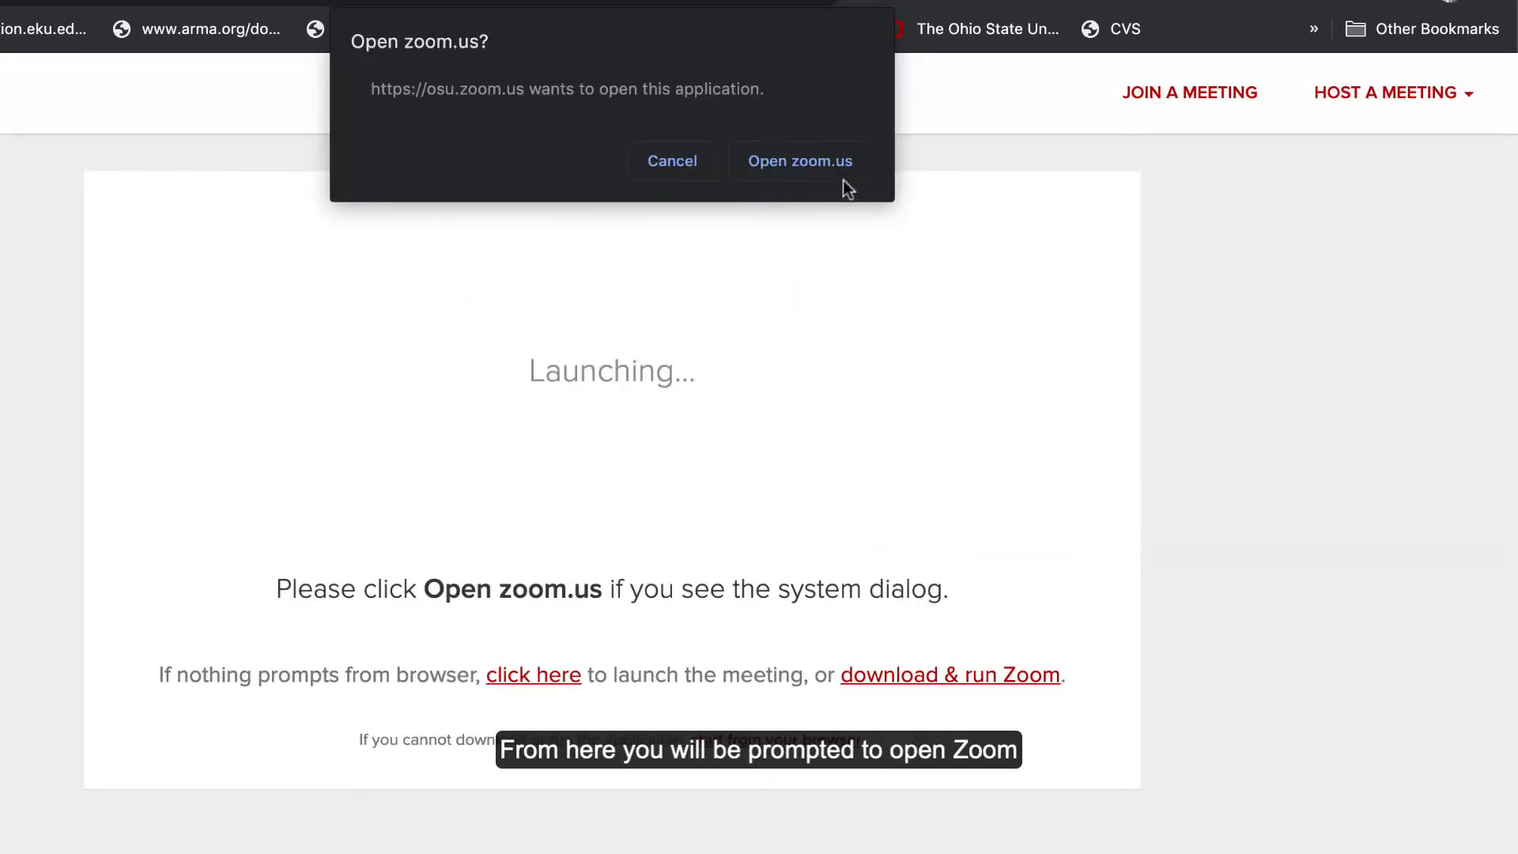
left_click(800, 161)
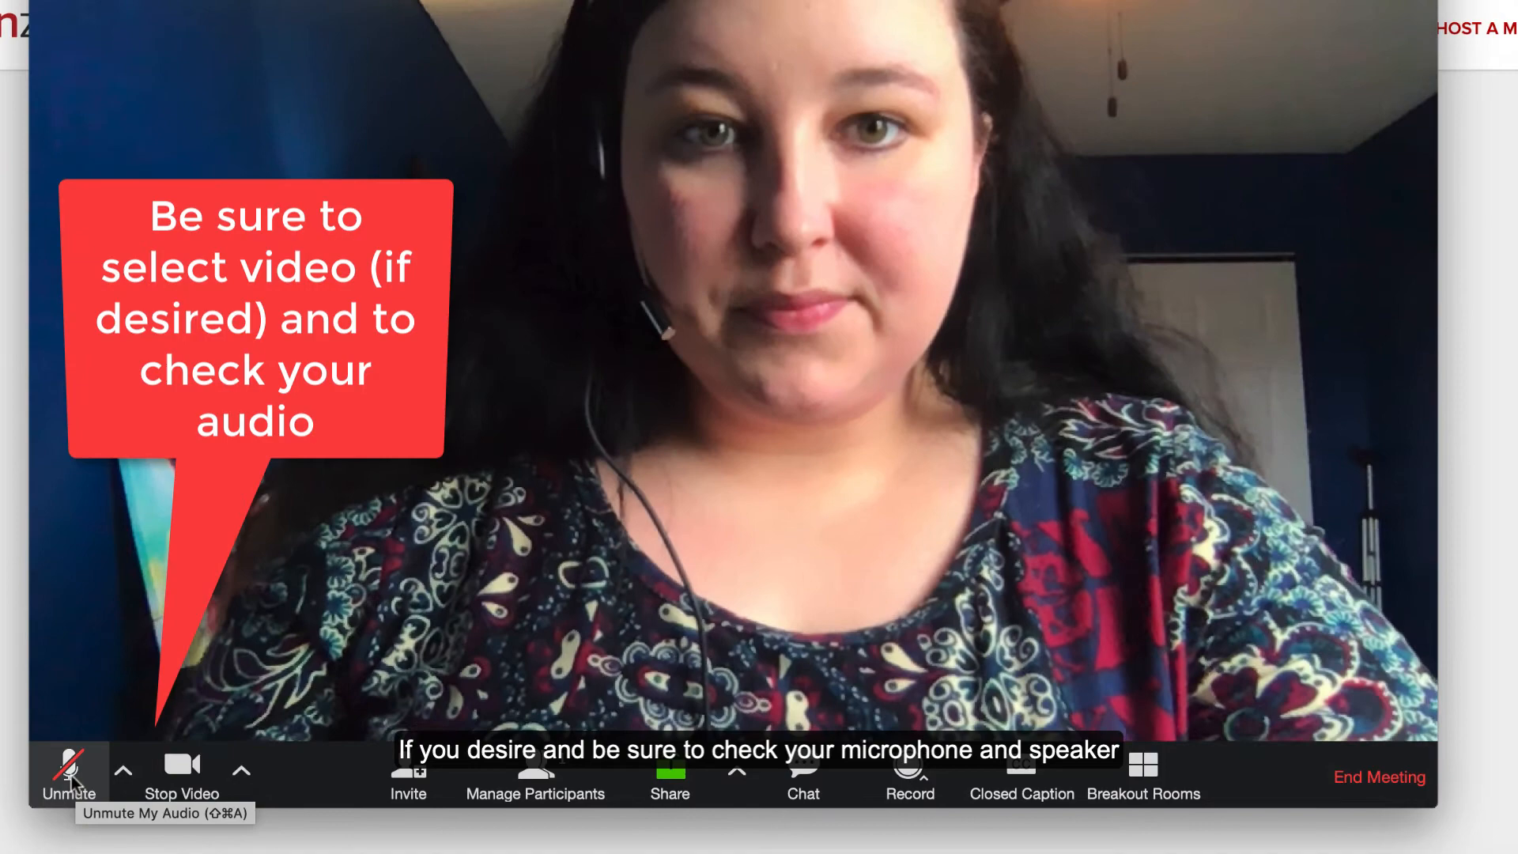
Step: Unmute with the headset audio device, share Desktop 1 and present 'Making Presentations That Stick'
left_click(124, 770)
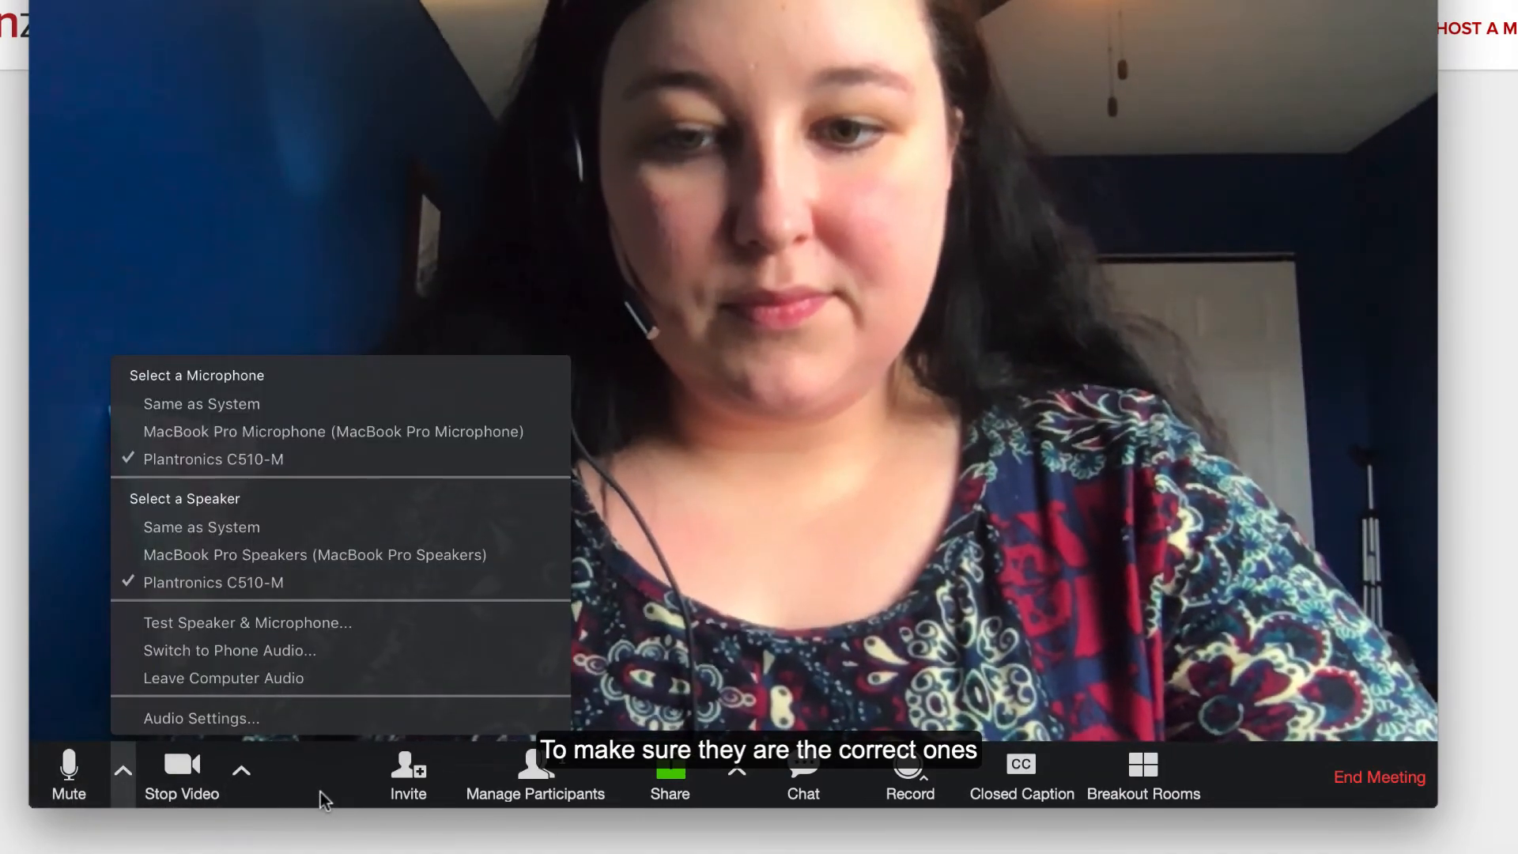
left_click(669, 774)
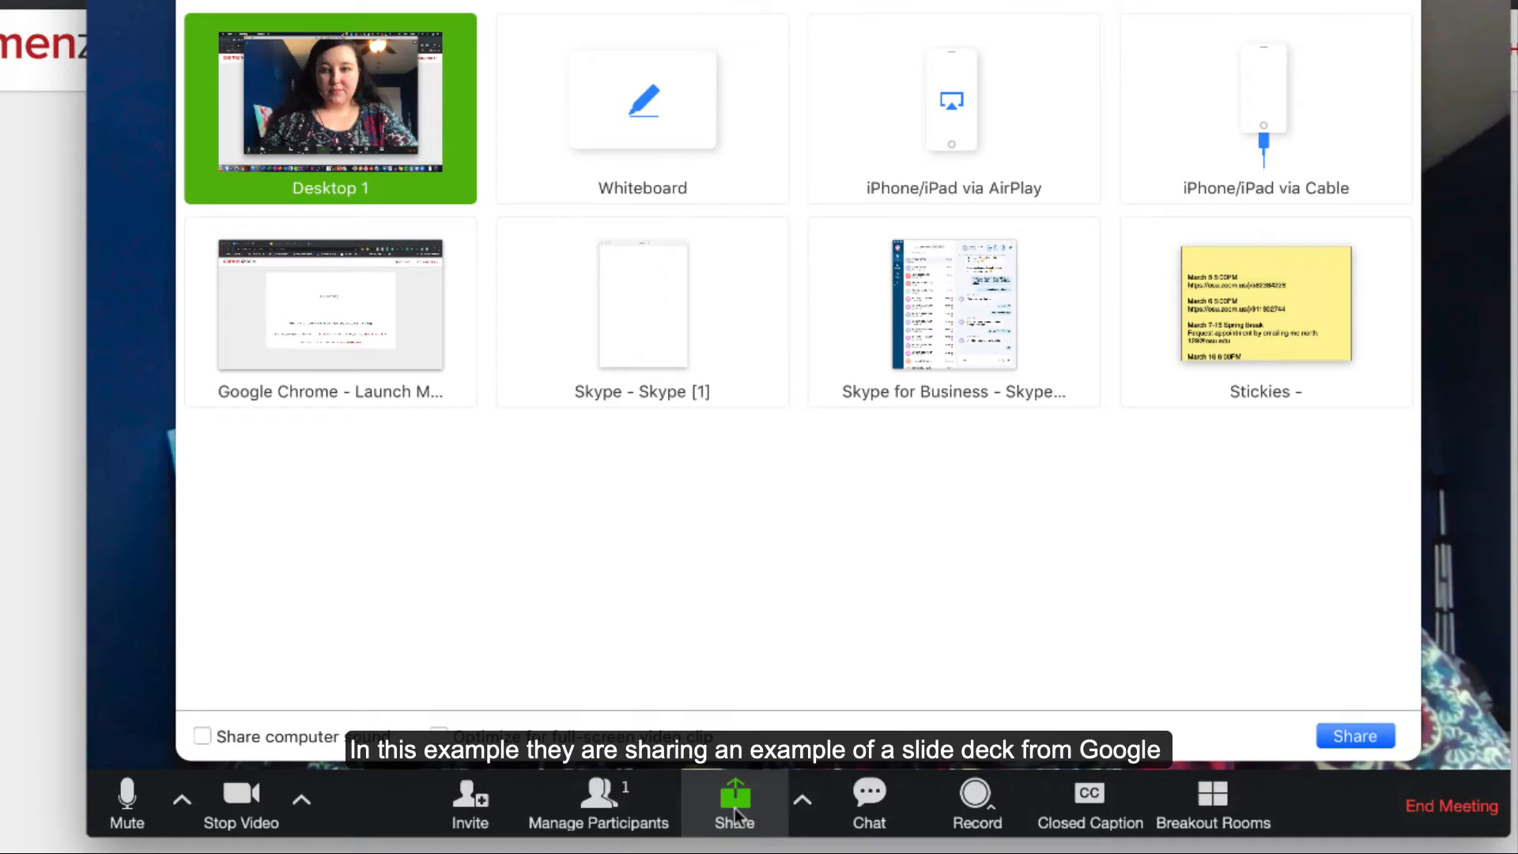
left_click(1355, 735)
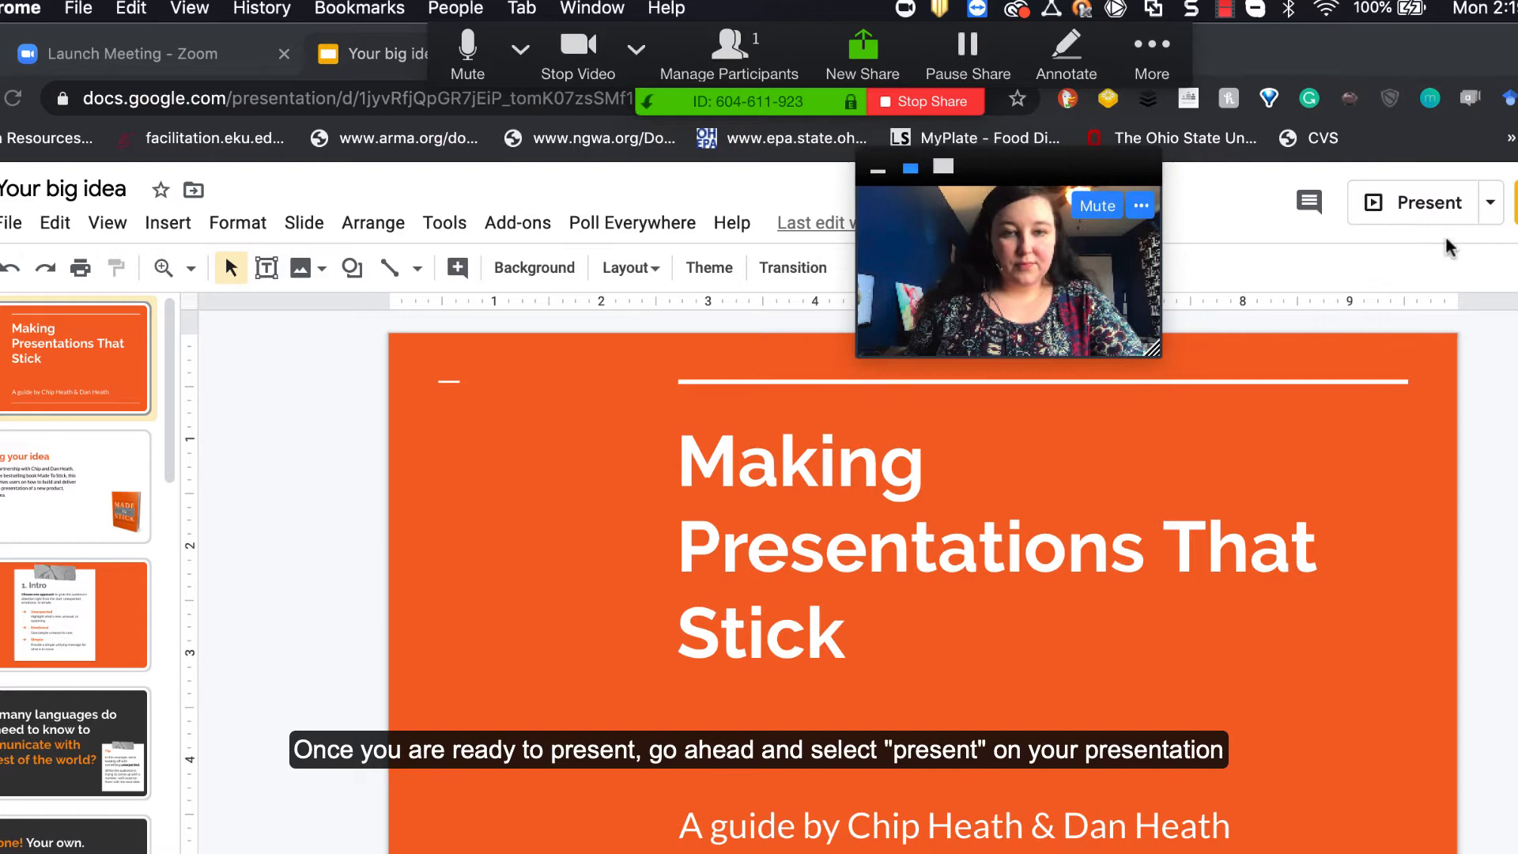
left_click(1423, 202)
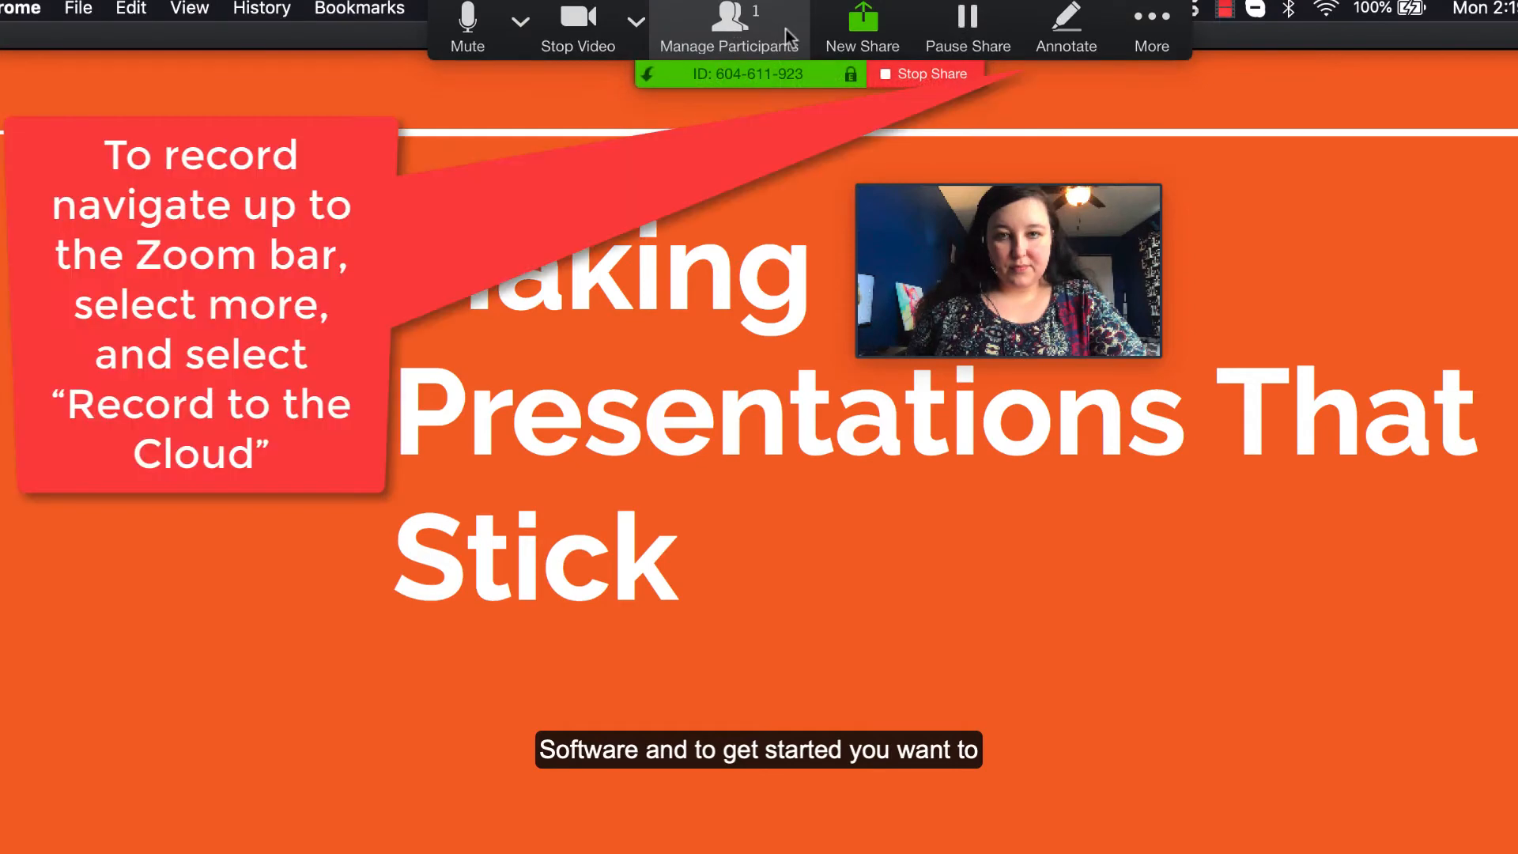
Step: Start recording the meeting to the cloud from the More menu
left_click(1149, 27)
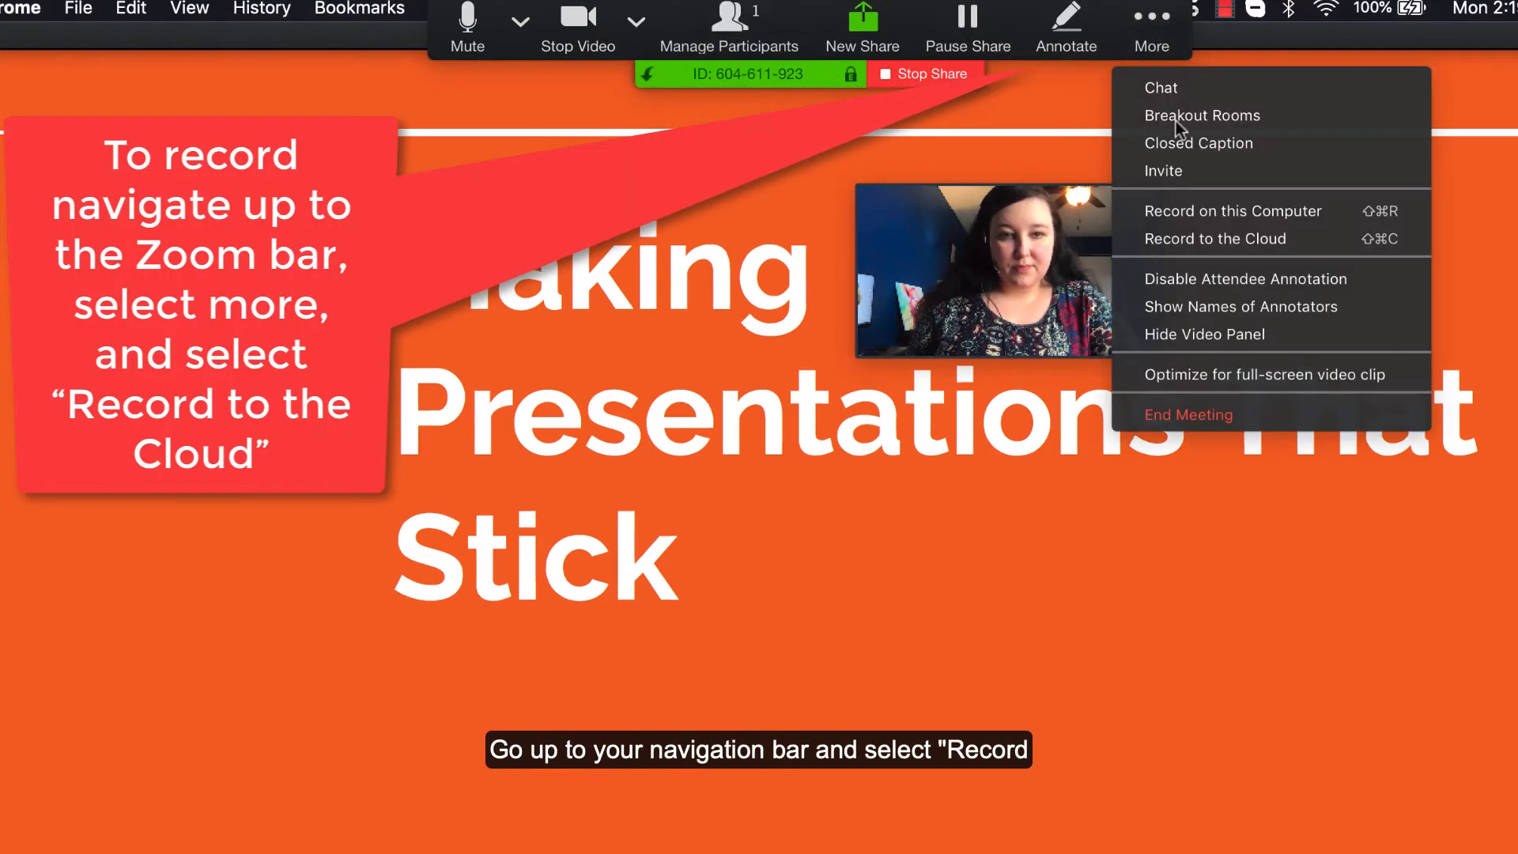
mouse_move(1254, 250)
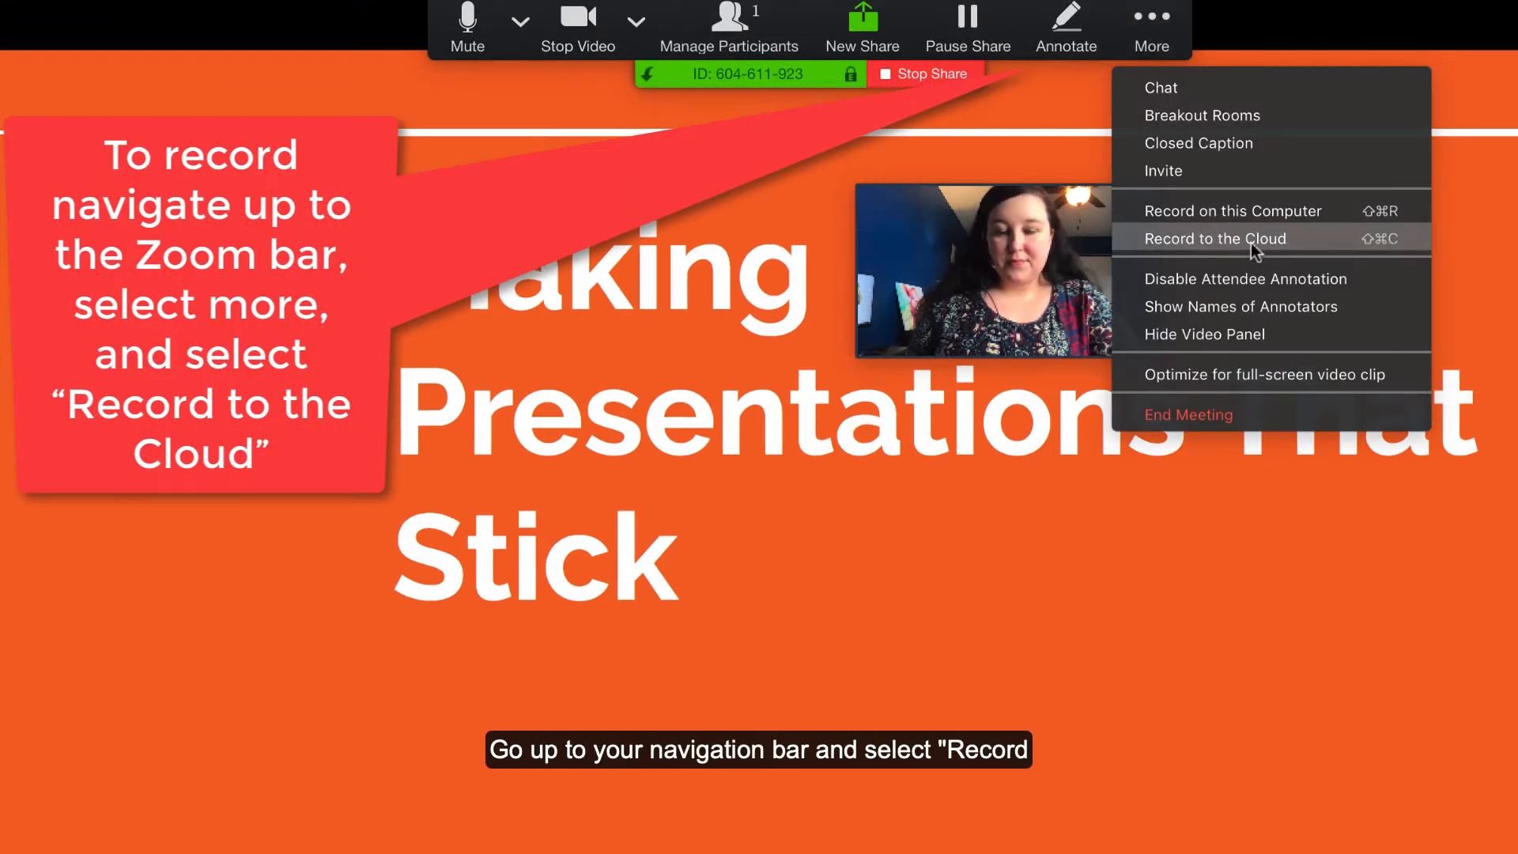
left_click(1214, 238)
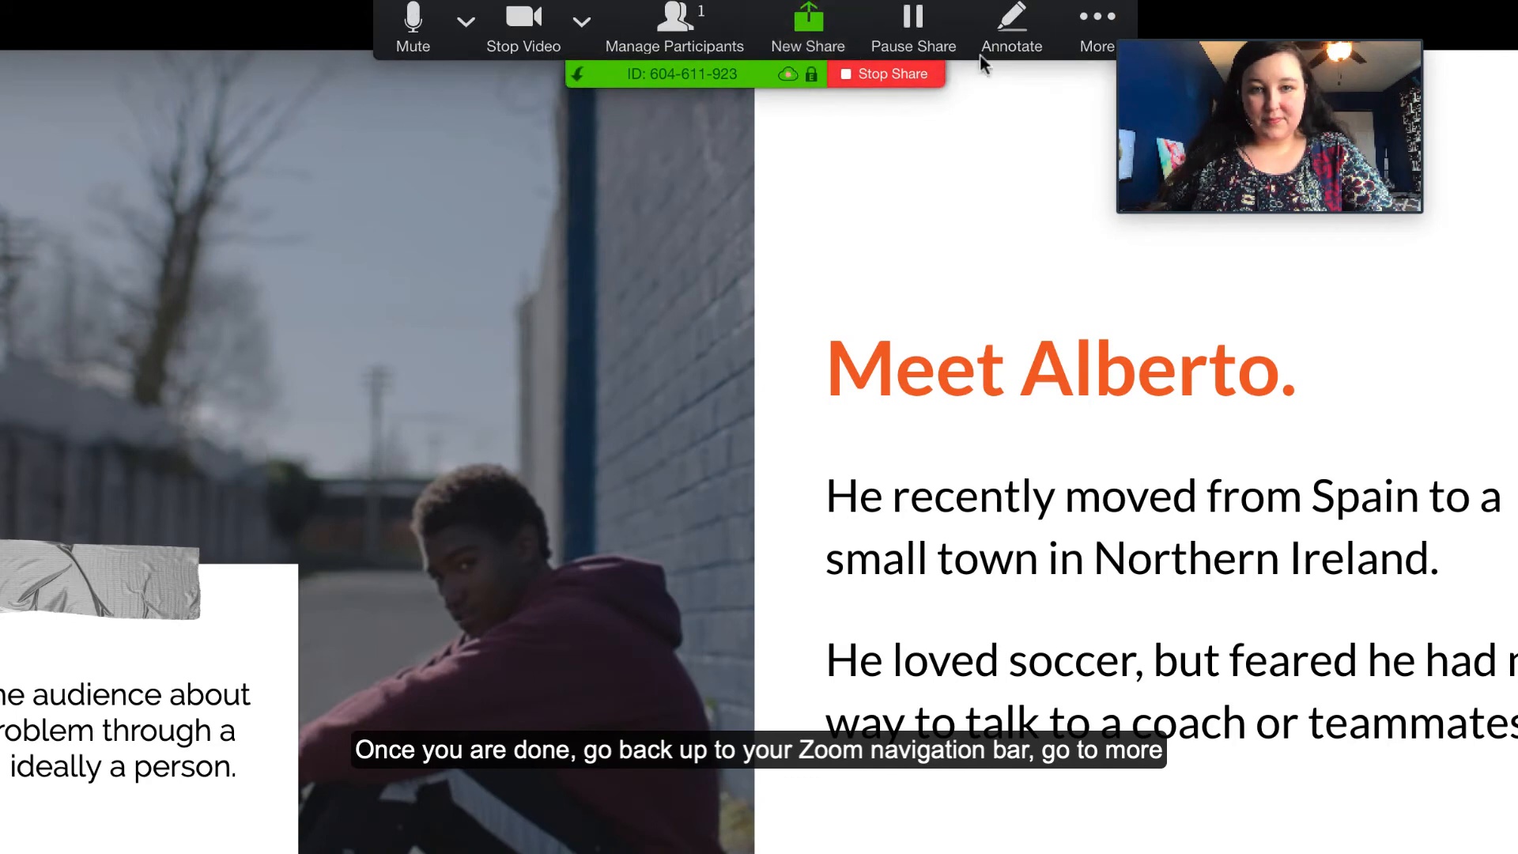
Step: Stop the cloud recording via More and confirm with Yes
left_click(1097, 23)
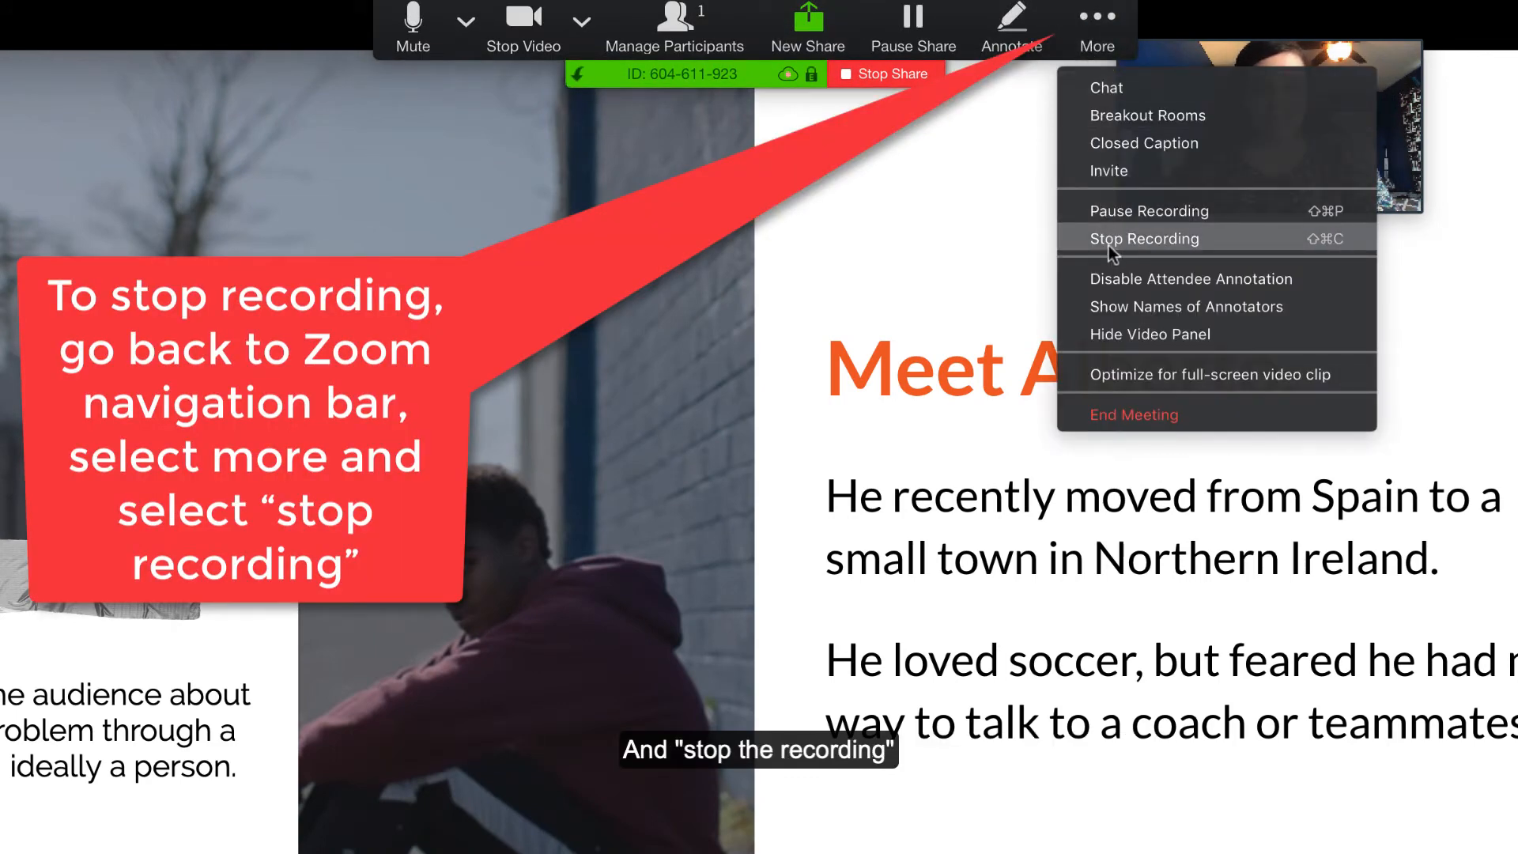
left_click(1143, 239)
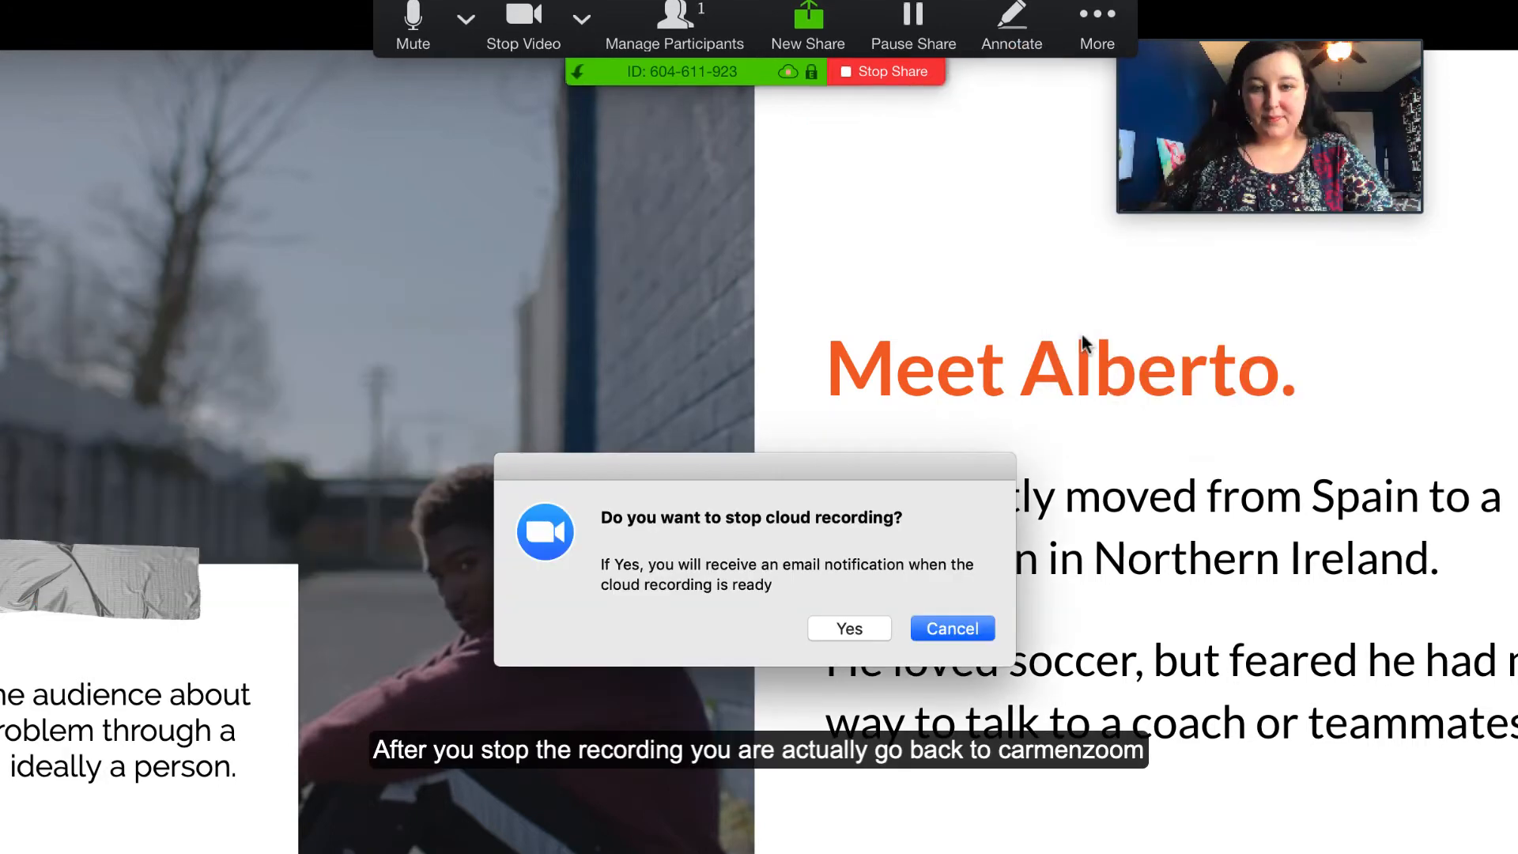
left_click(847, 627)
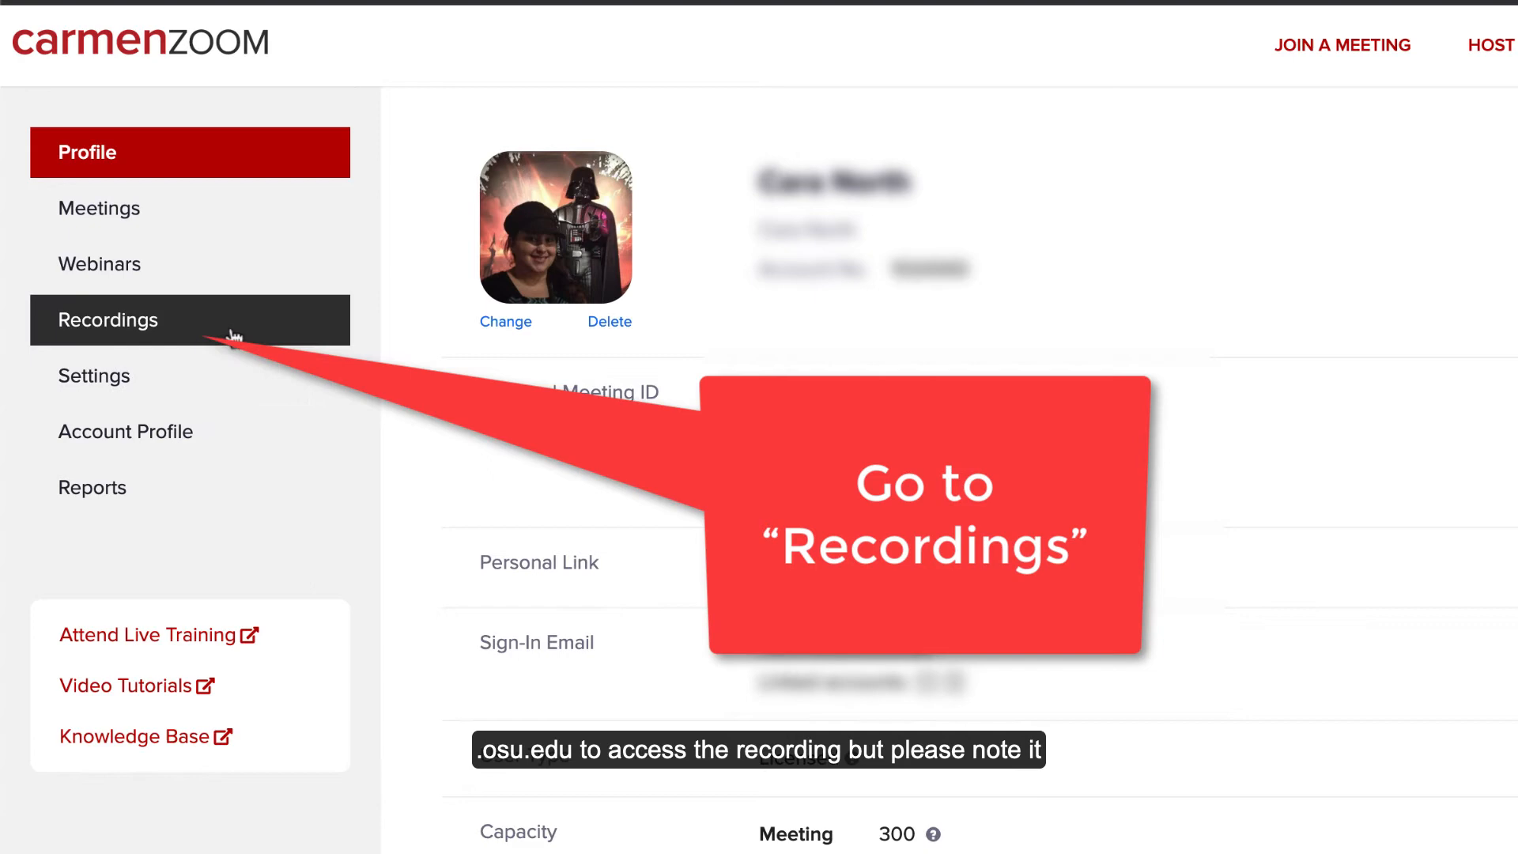
Step: Show the Cloud Recordings list and scroll to the newest processing recording
left_click(109, 319)
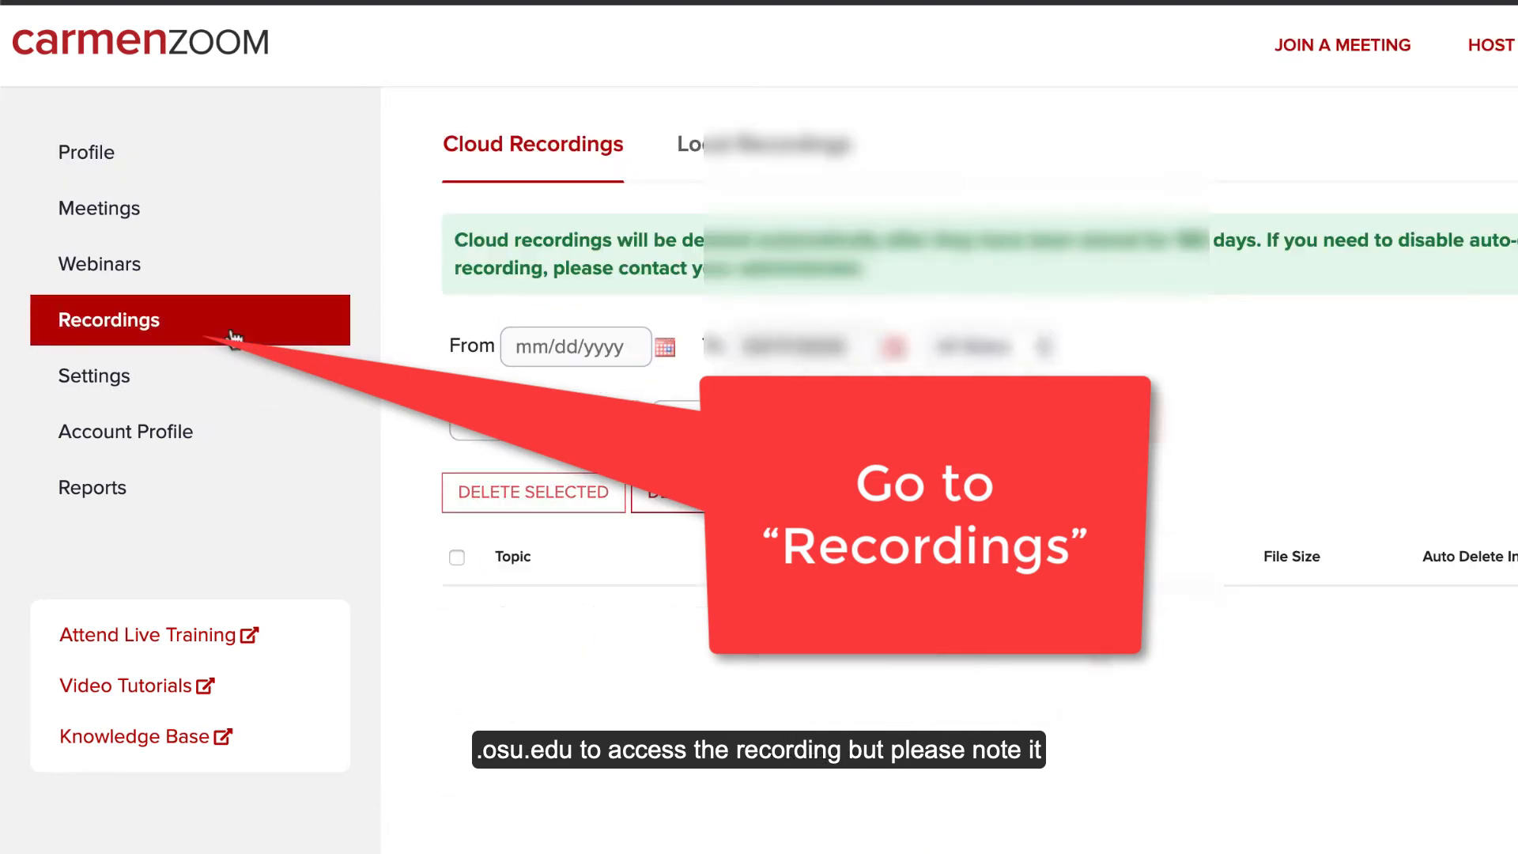
scroll("down", 3)
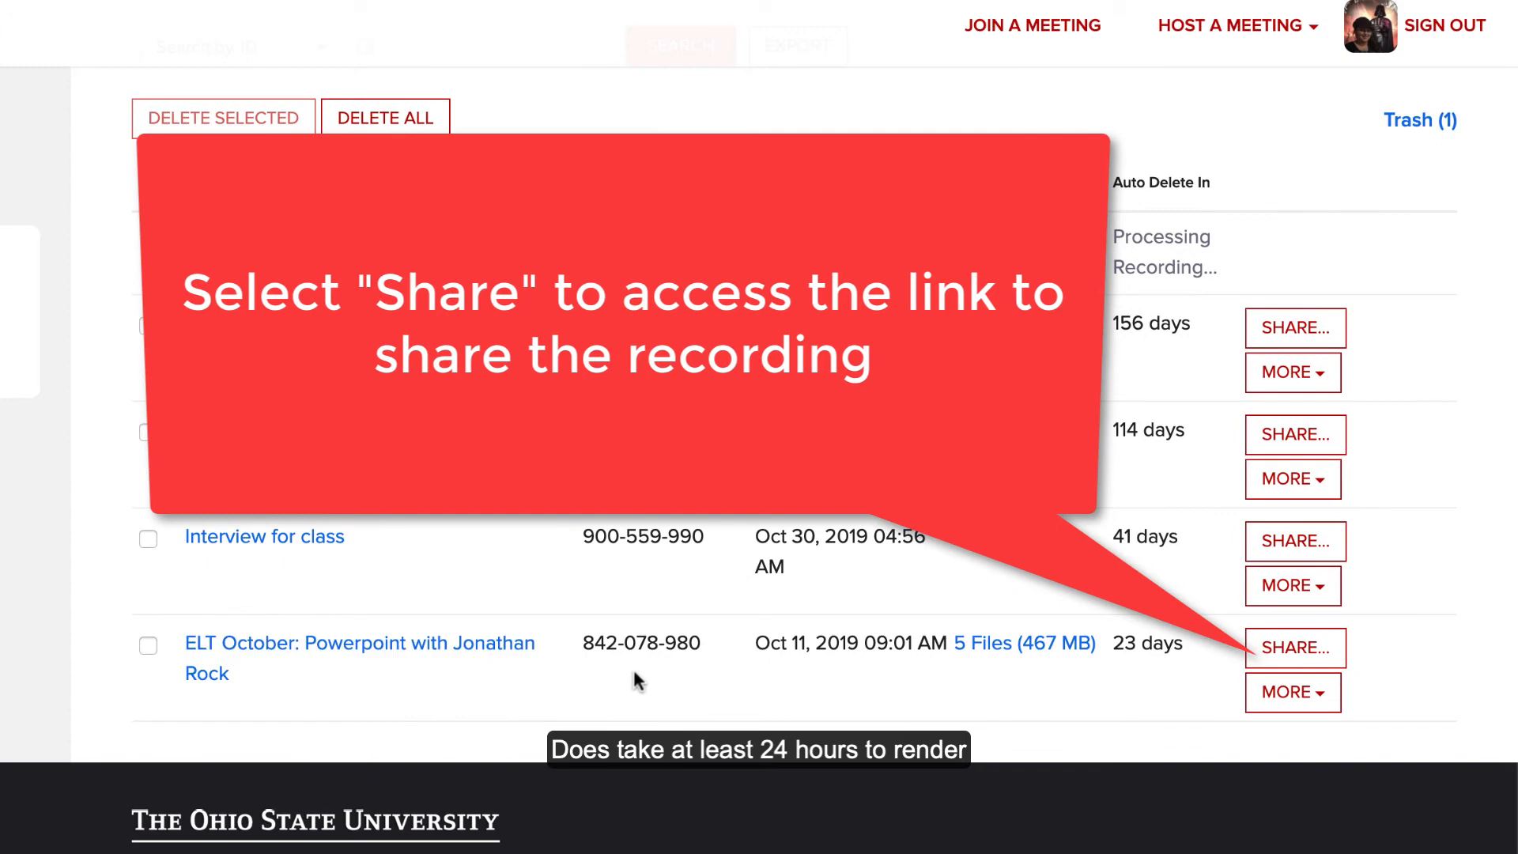
Step: Copy the ELT October recording's public share link to the clipboard and close the details
left_click(1295, 647)
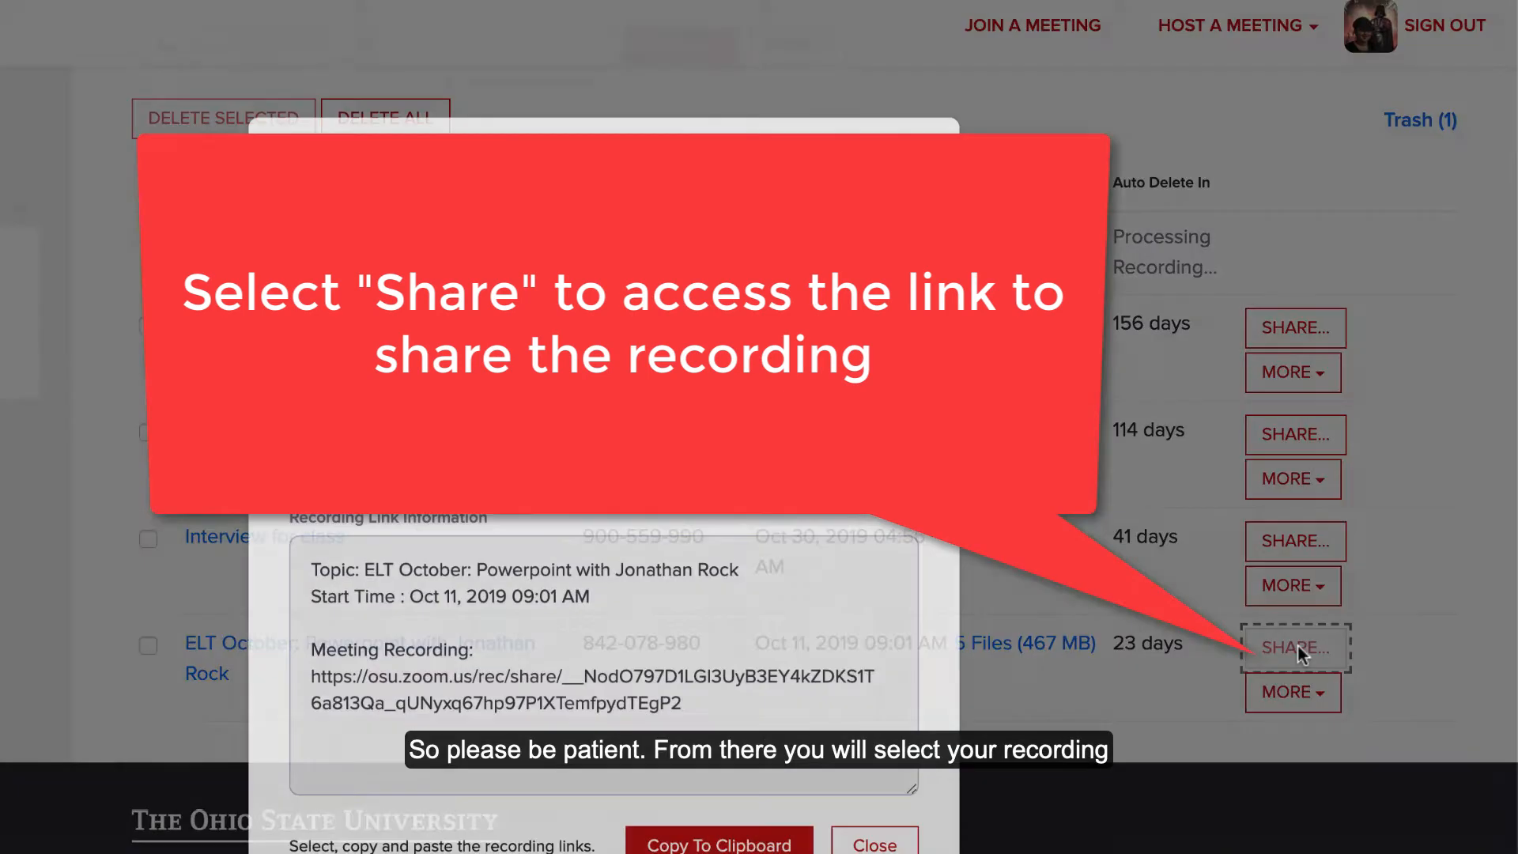
left_click(1295, 649)
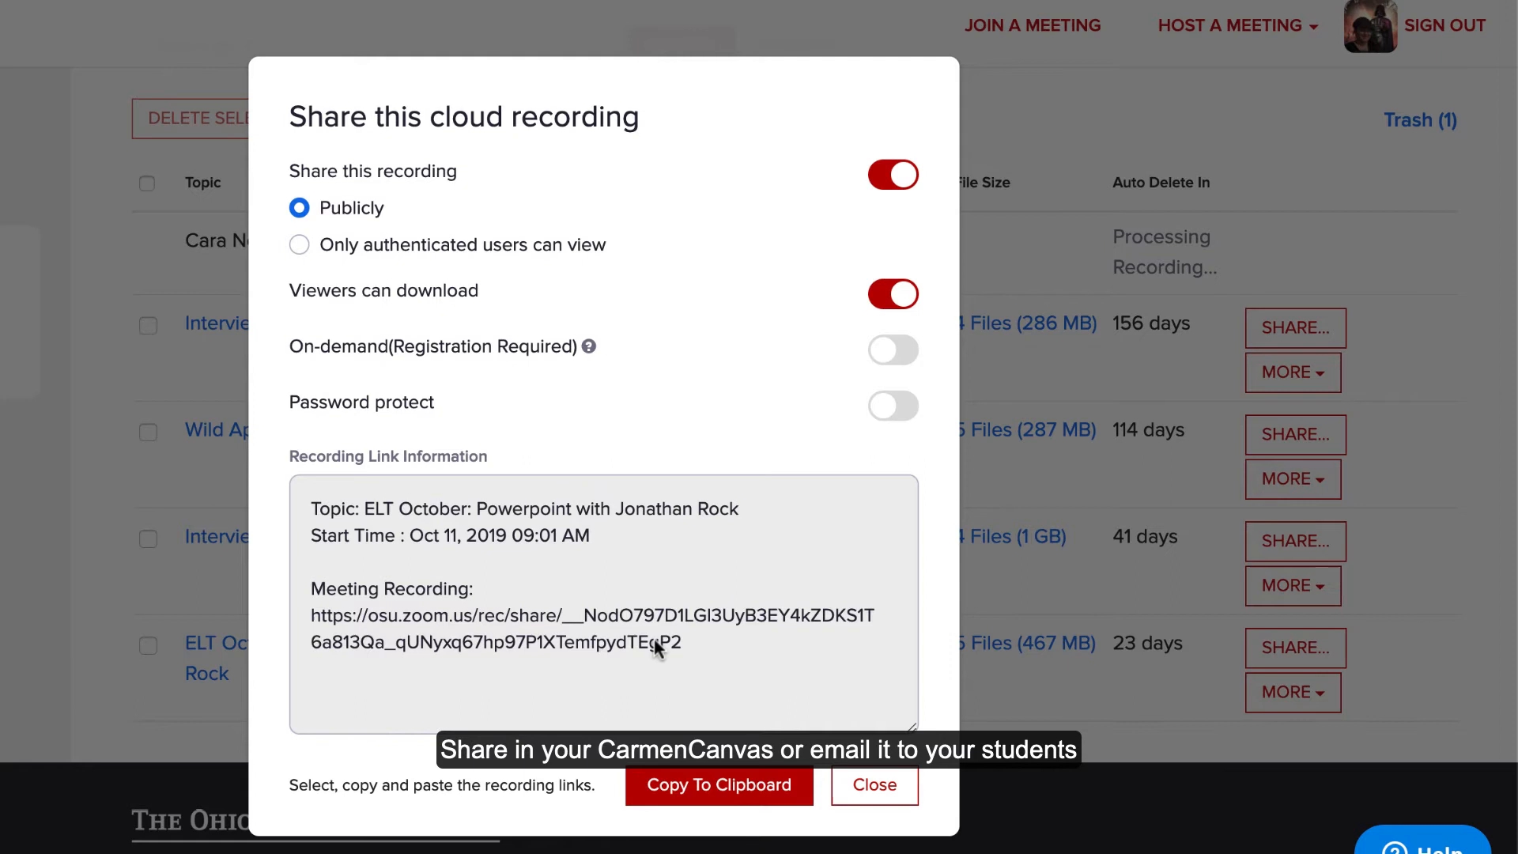
mouse_move(684, 659)
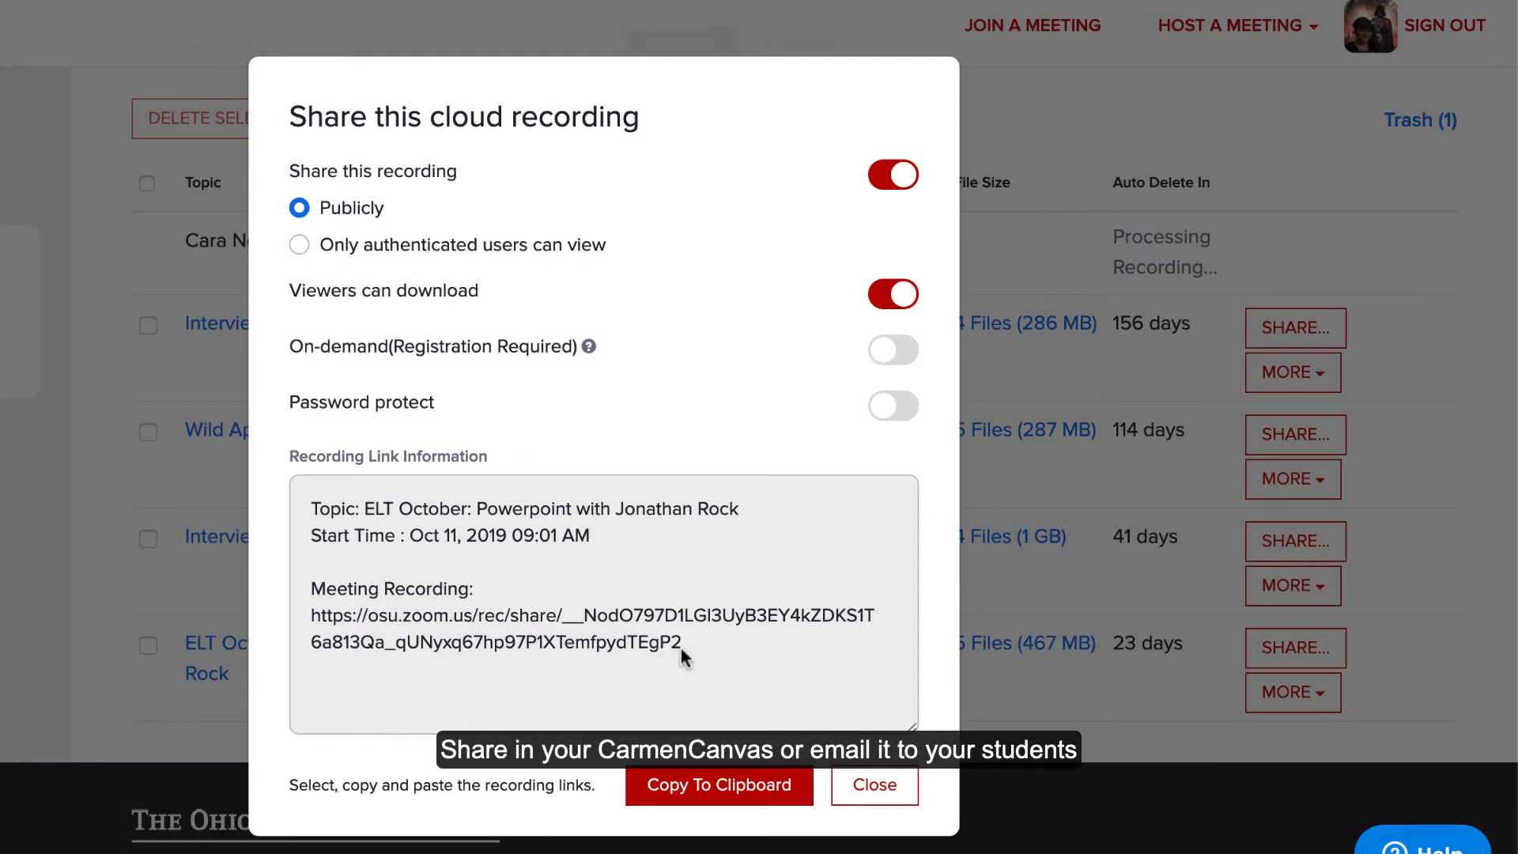
mouse_move(731, 685)
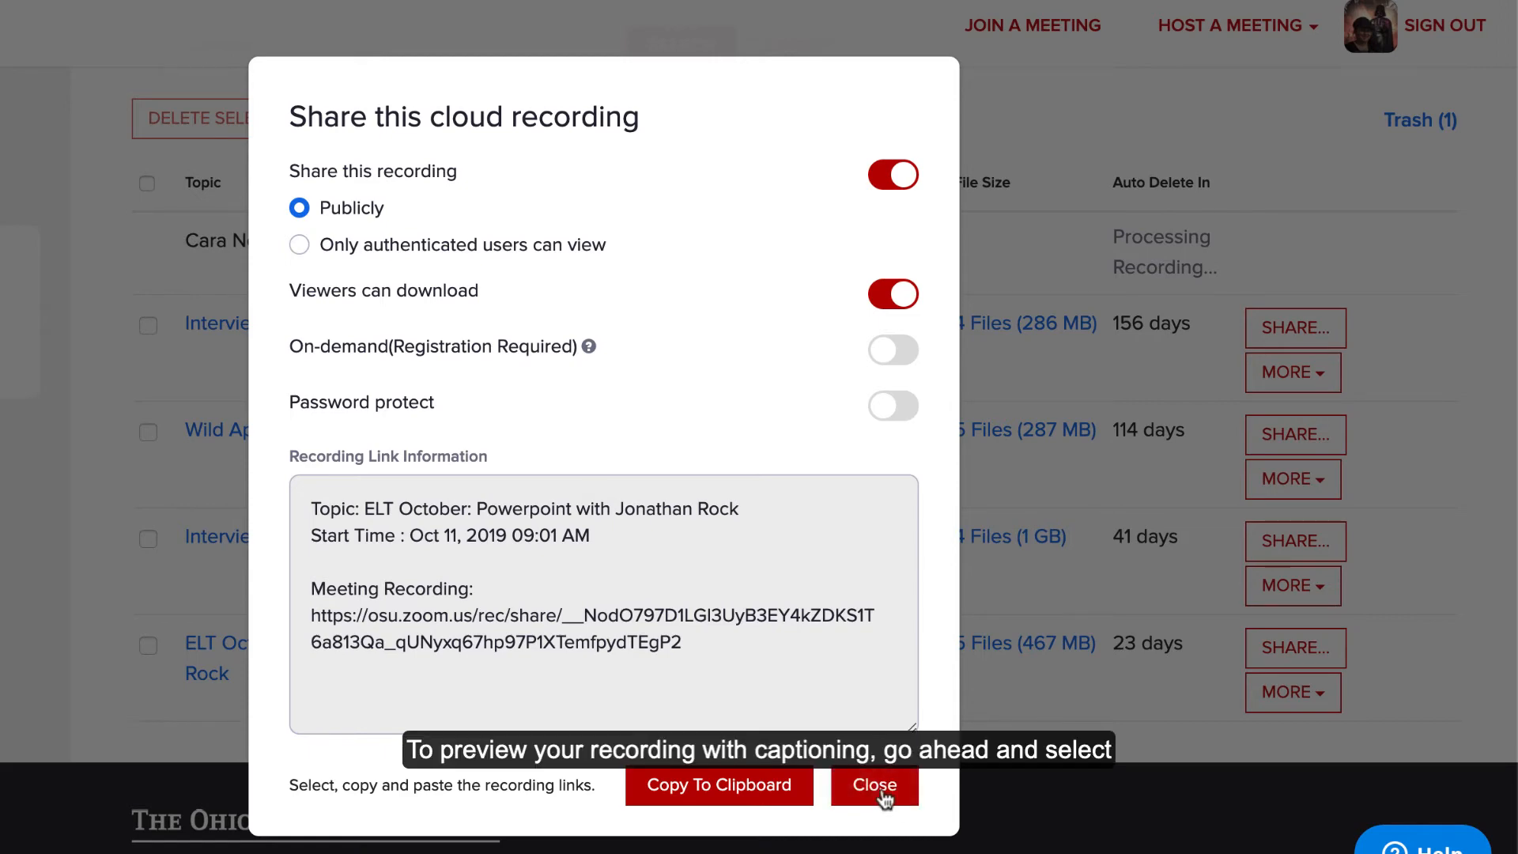
left_click(871, 784)
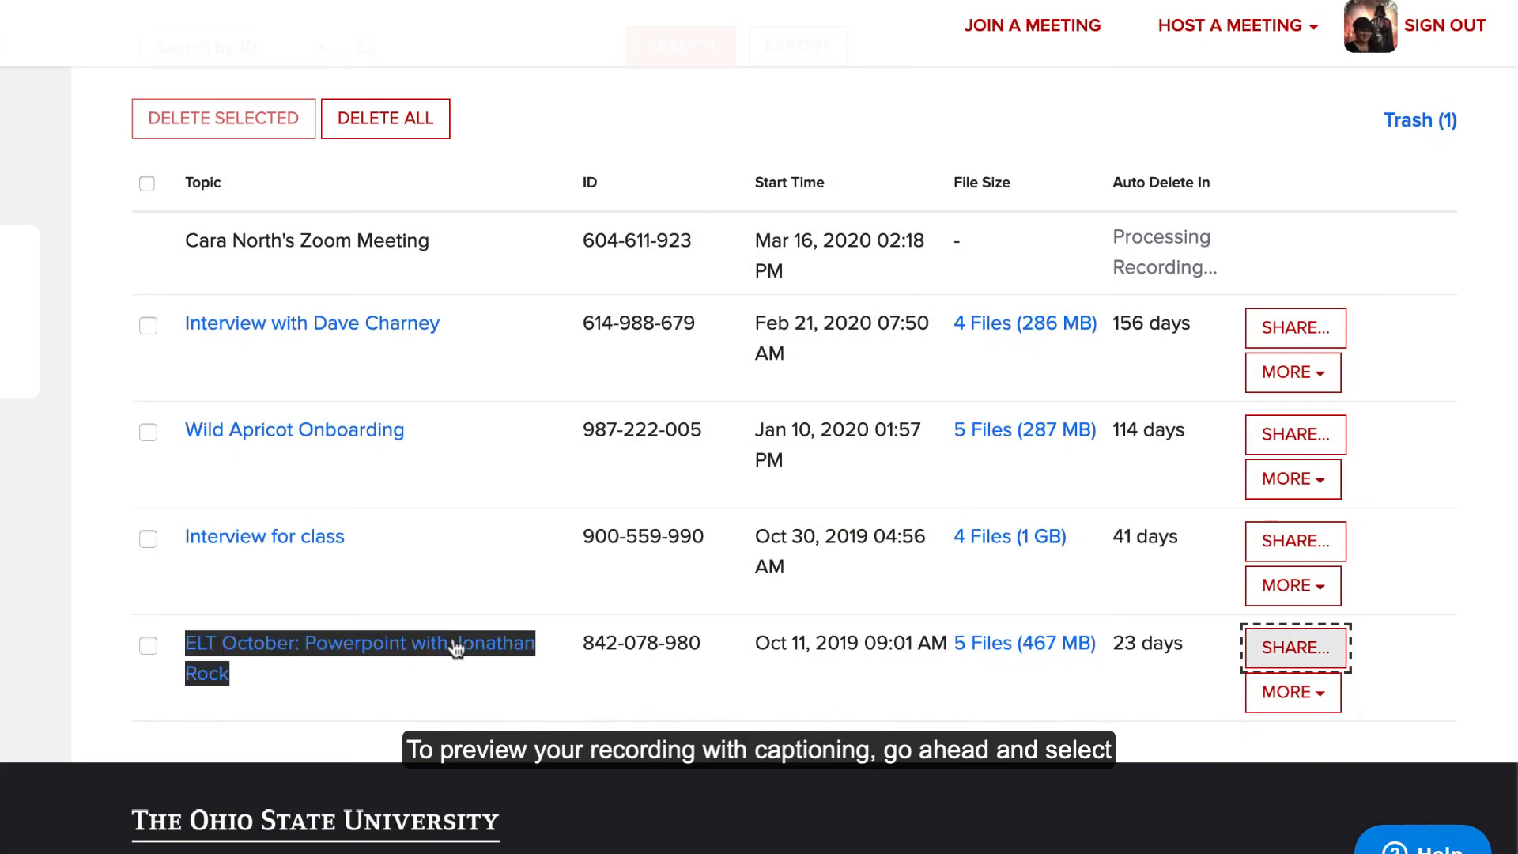
Step: Play the ELT October recording in the viewer with its timestamped transcript
left_click(359, 643)
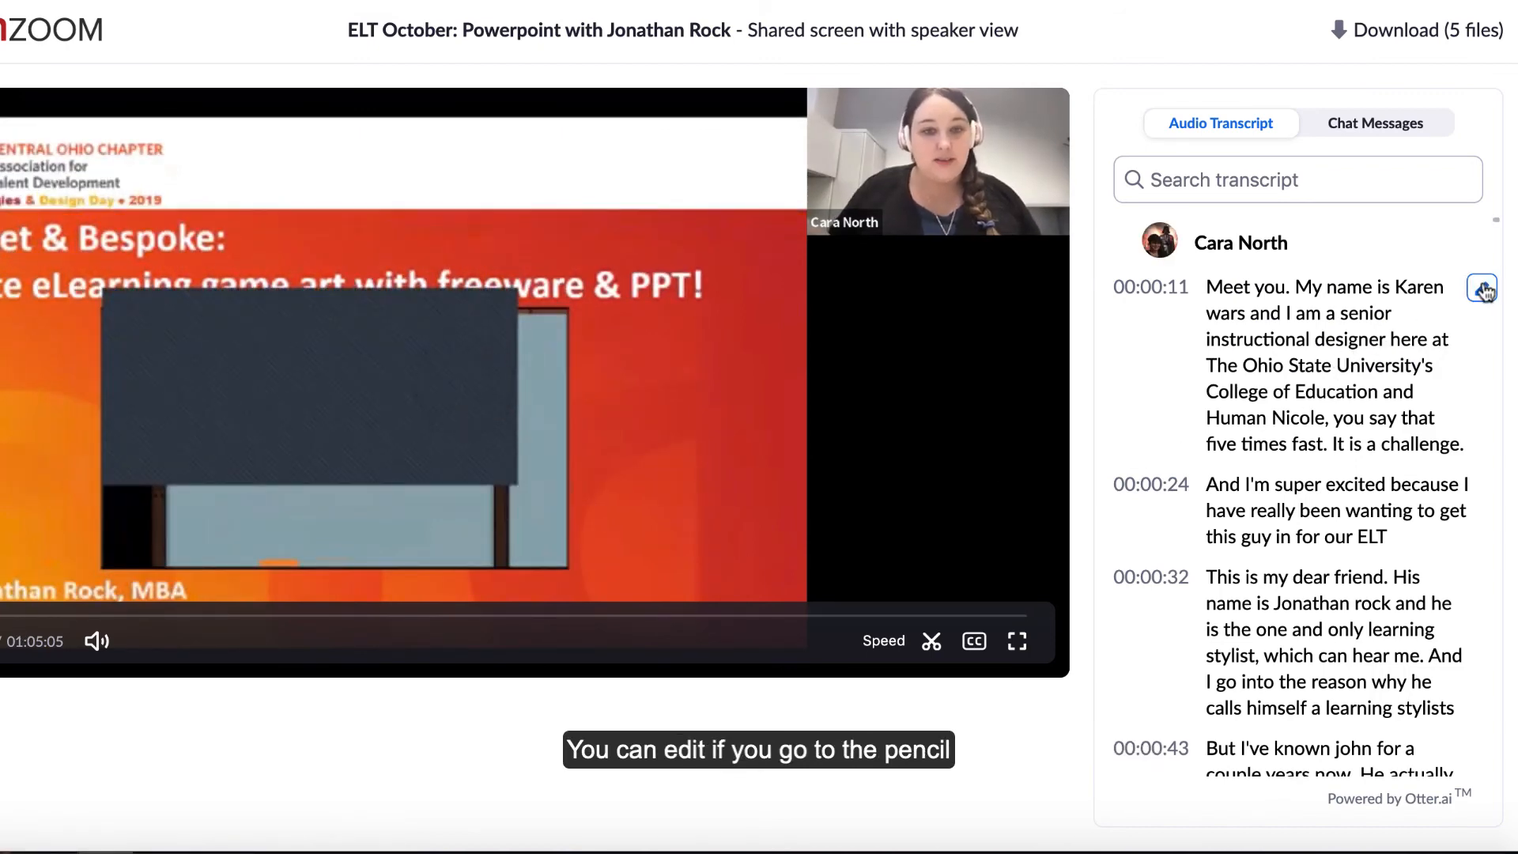
Step: Edit the 00:00:11 transcript line, replacing the misheard name with 'Cara North'
left_click(1481, 287)
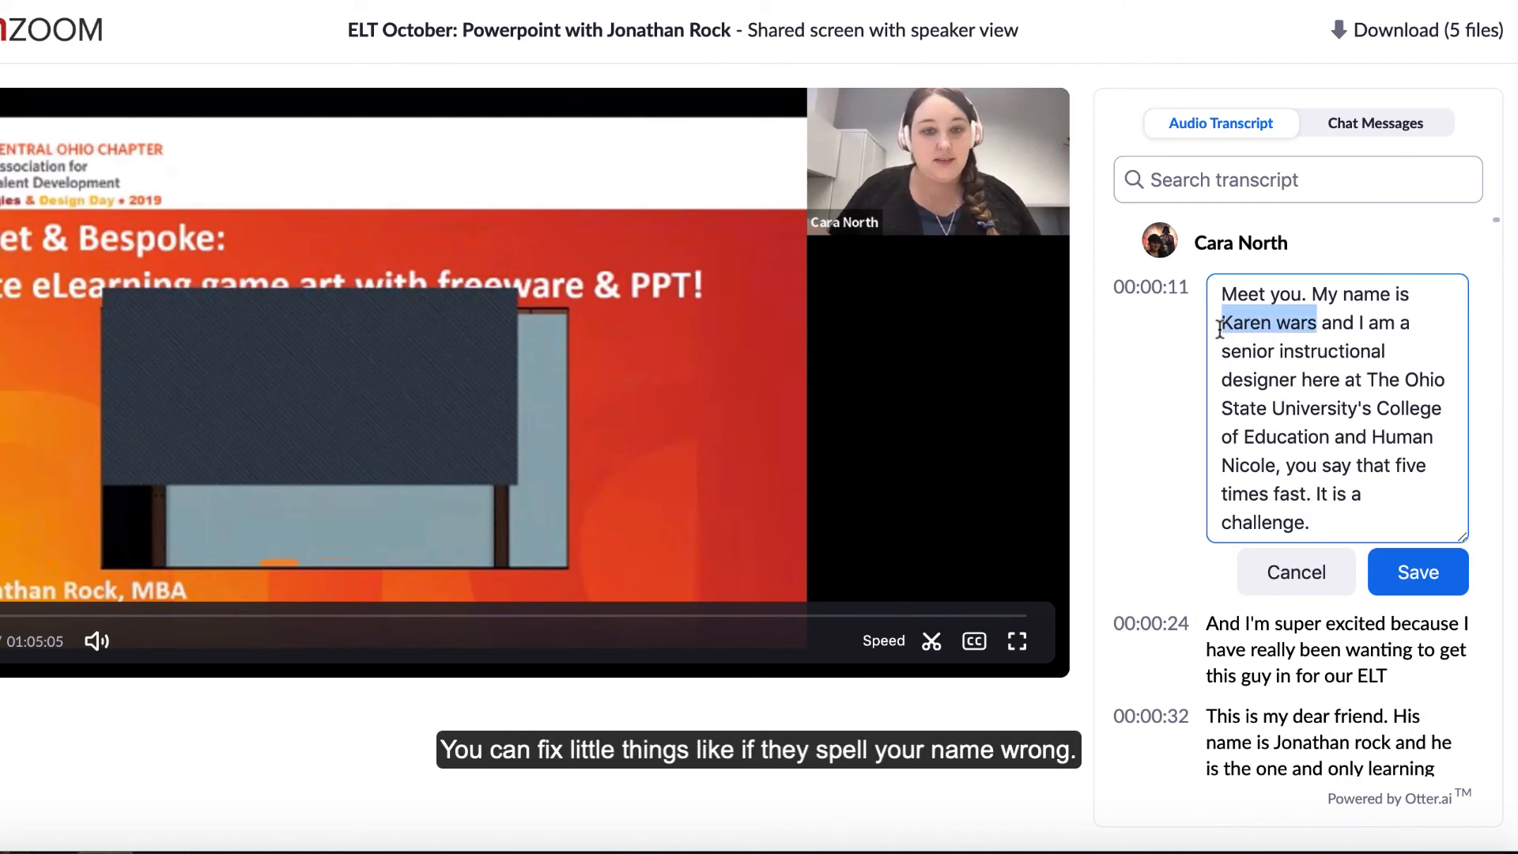
type("Cara North")
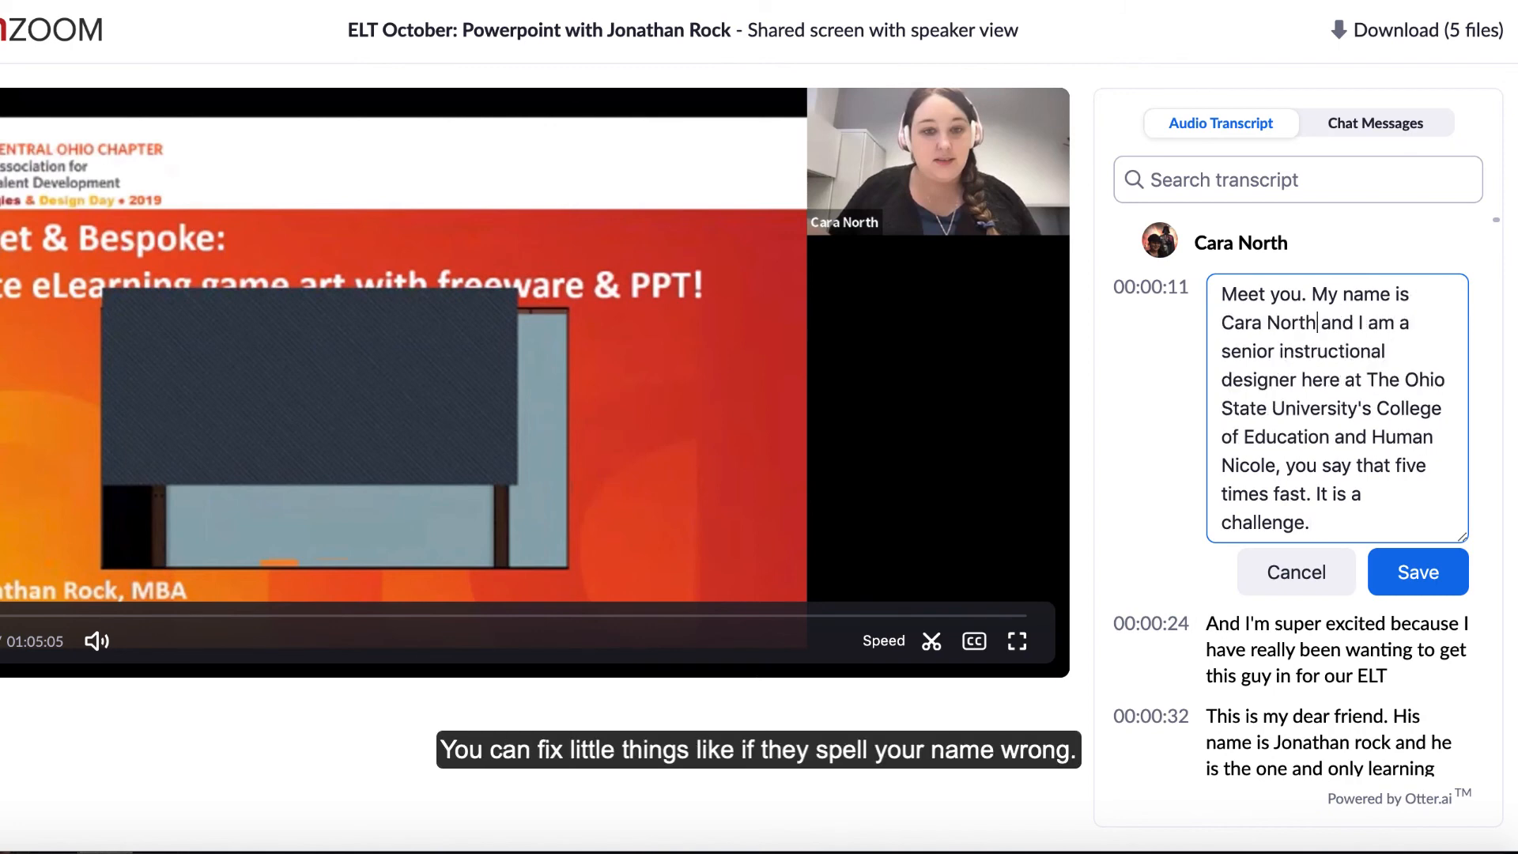